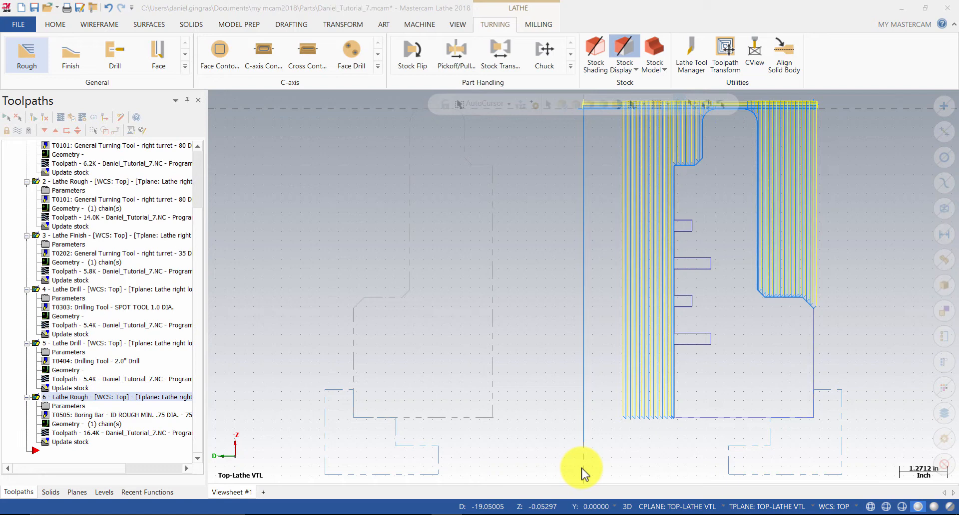
mouse_move(509, 424)
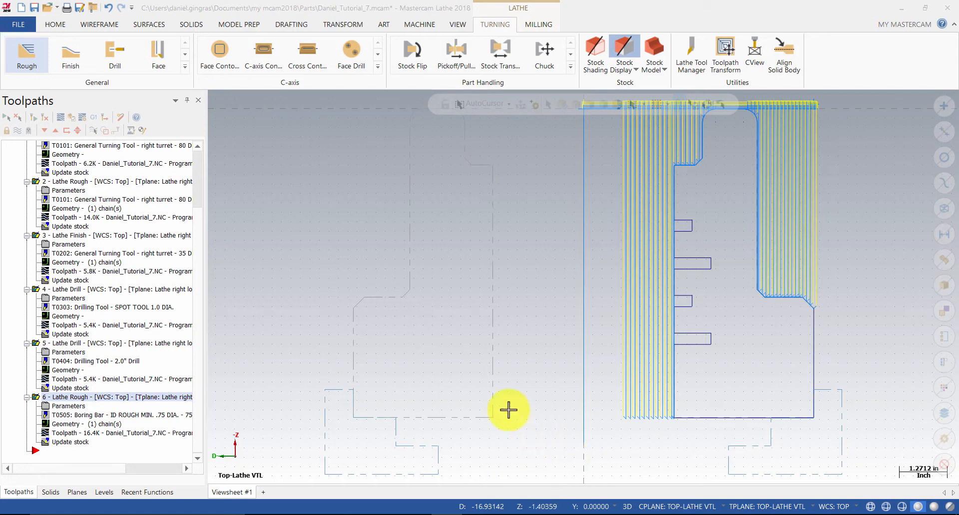
Create a Groove toolpath from the Turning gallery with grooves defined by multiple chains.
left_click(184, 66)
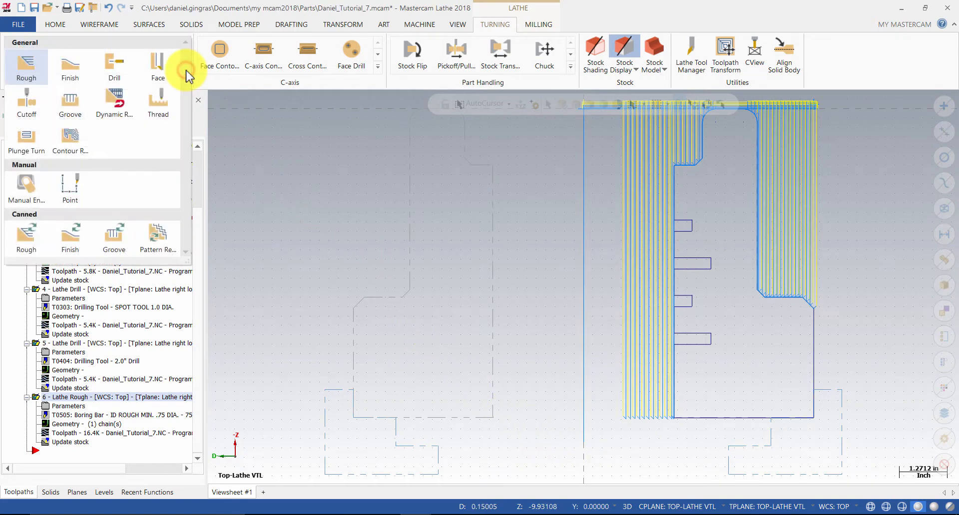
mouse_move(73, 105)
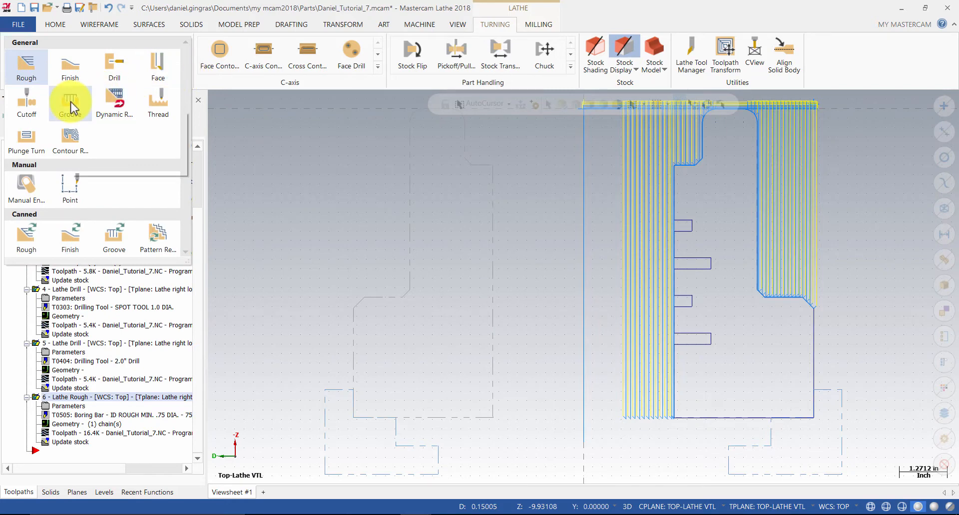
left_click(70, 100)
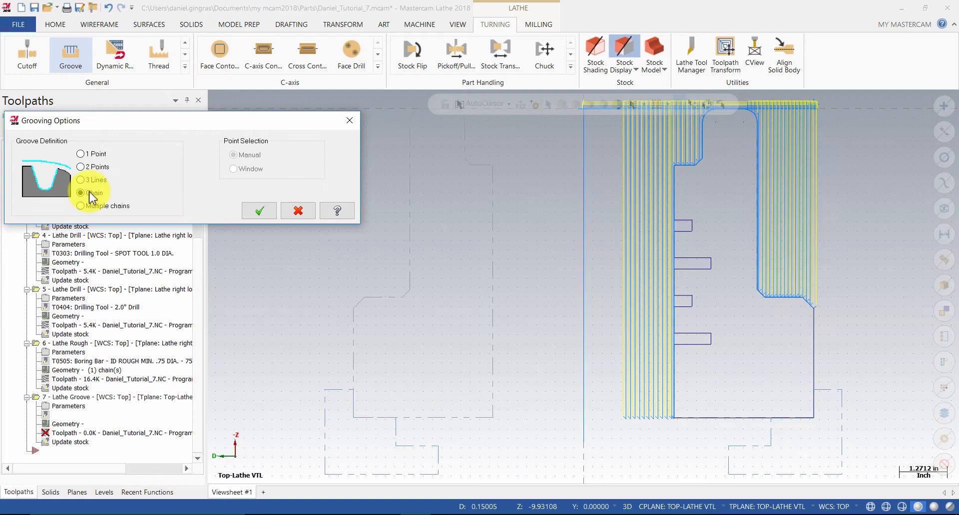
left_click(80, 206)
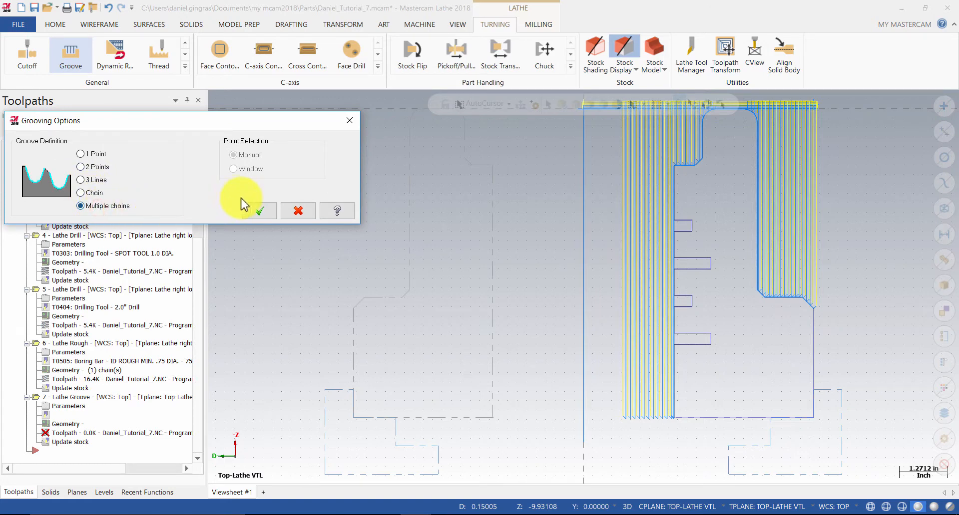
Chain the four ID groove outlines as groove geometry and confirm the chaining.
left_click(259, 211)
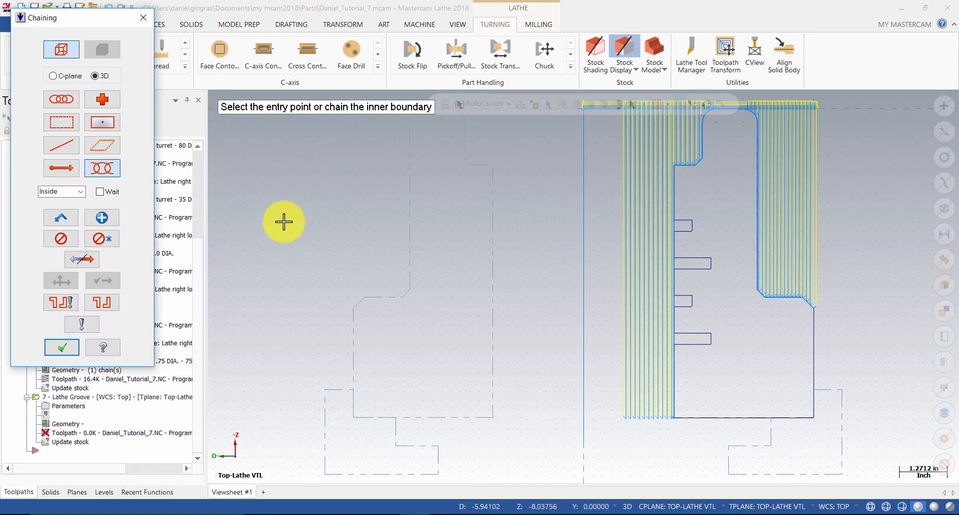
mouse_move(722, 225)
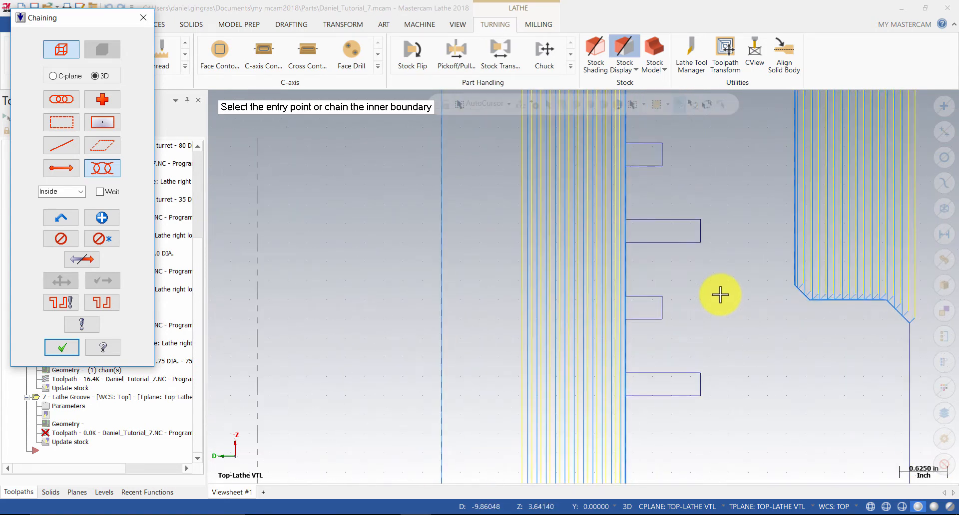
mouse_move(702, 304)
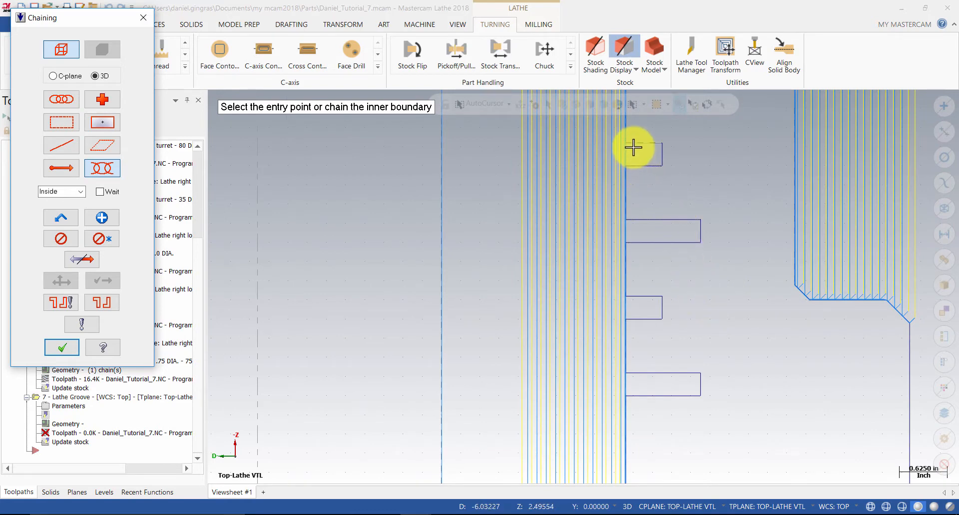
left_click(636, 146)
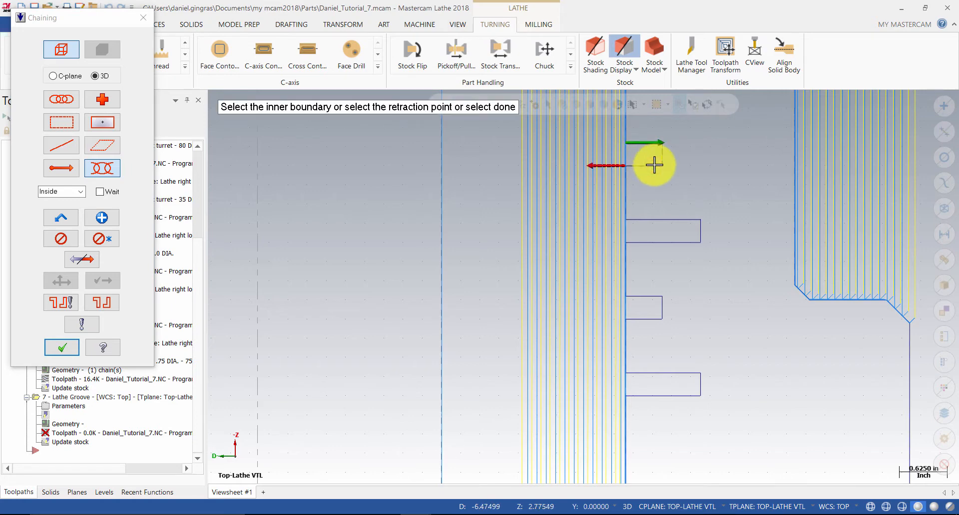
mouse_move(641, 202)
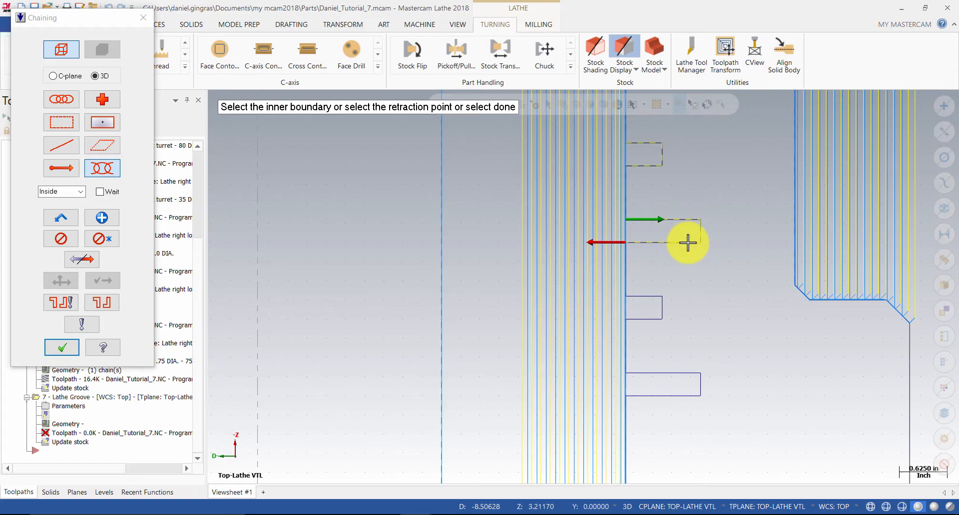
left_click(687, 242)
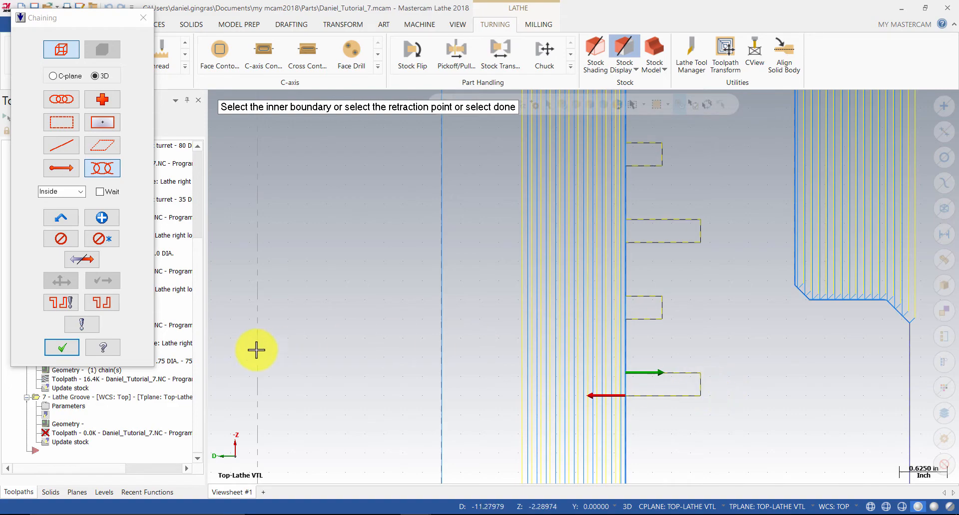
left_click(62, 348)
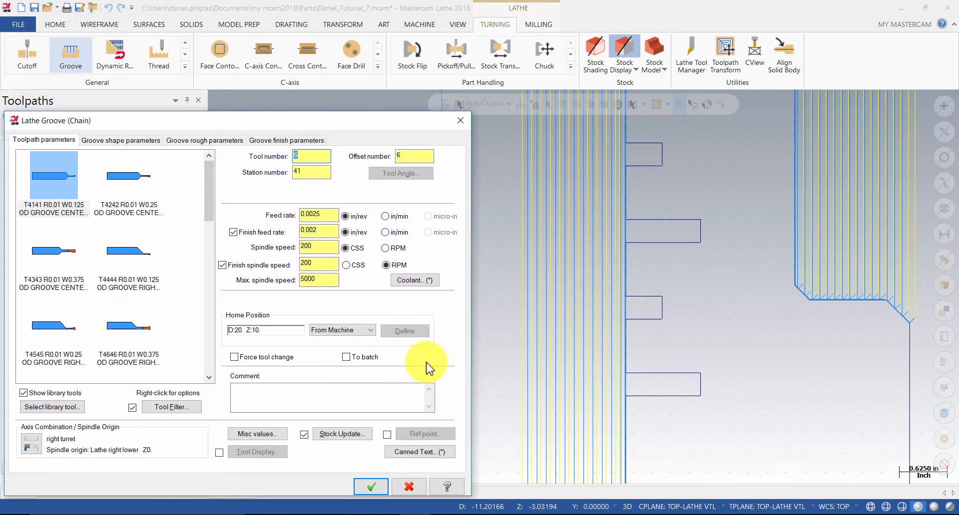
mouse_move(222, 312)
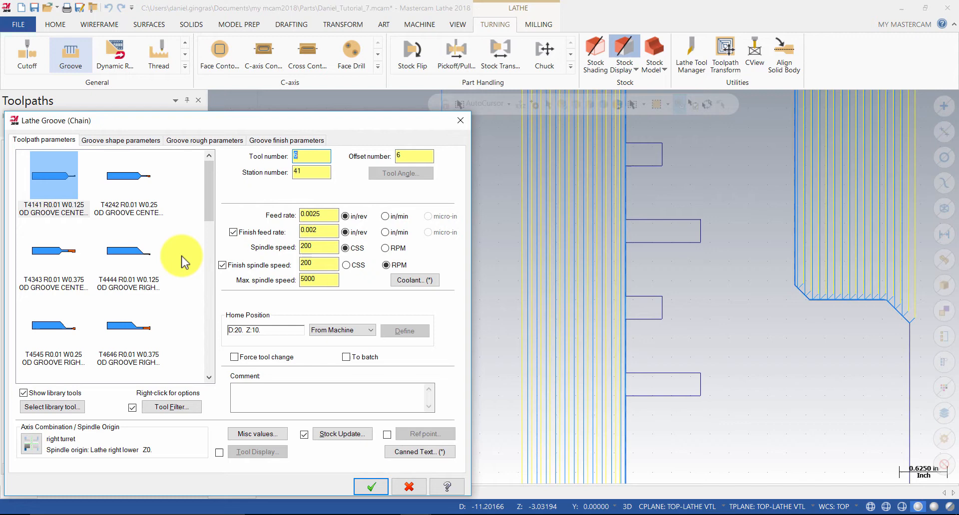
Select ID groove tool T5353, edit its definition and bring up its mounting setup.
scroll("down", 3)
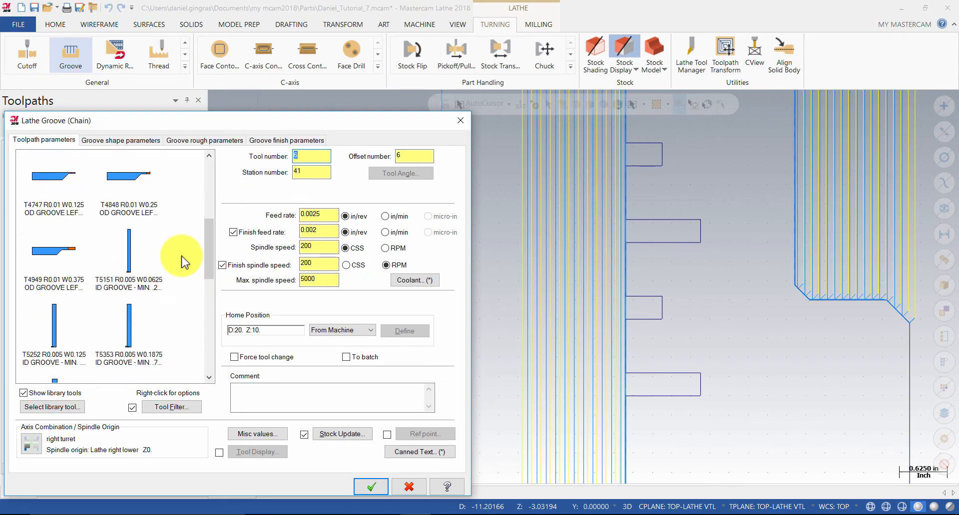
mouse_move(136, 365)
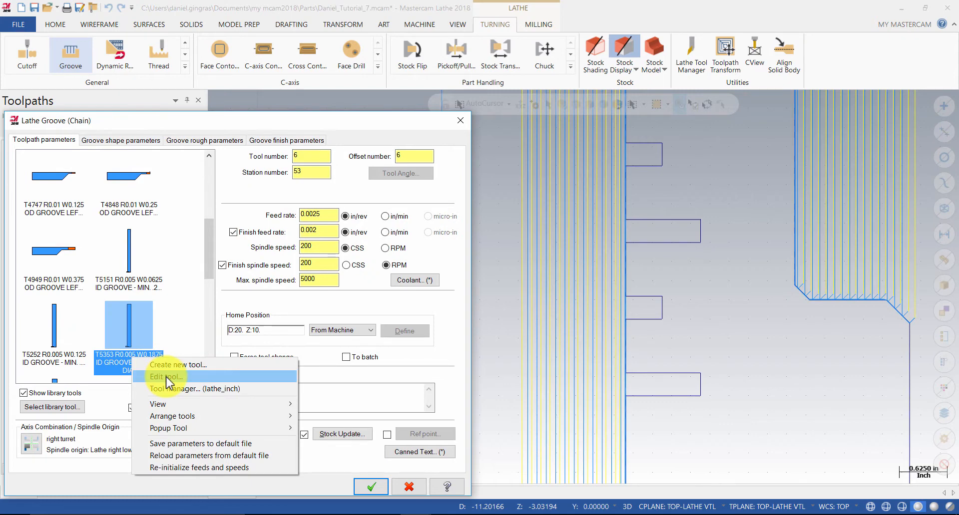
left_click(166, 376)
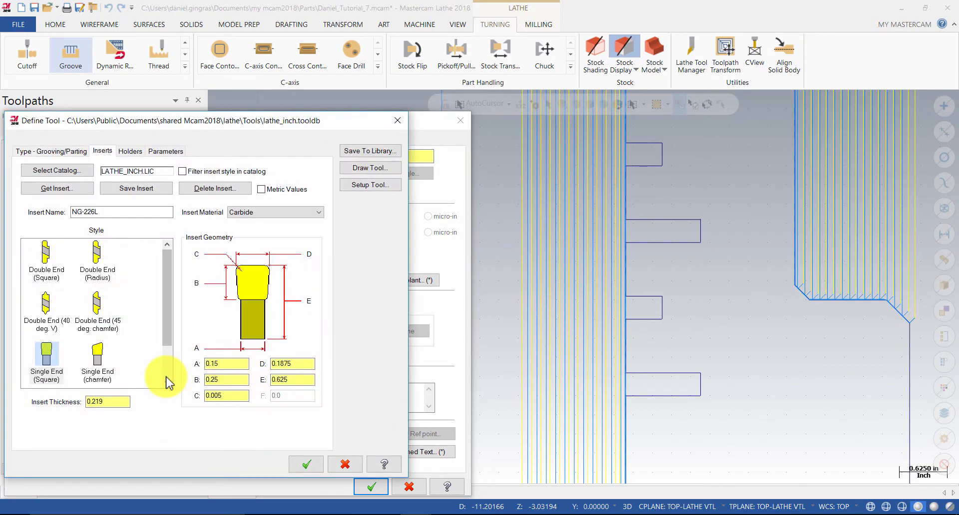
mouse_move(324, 247)
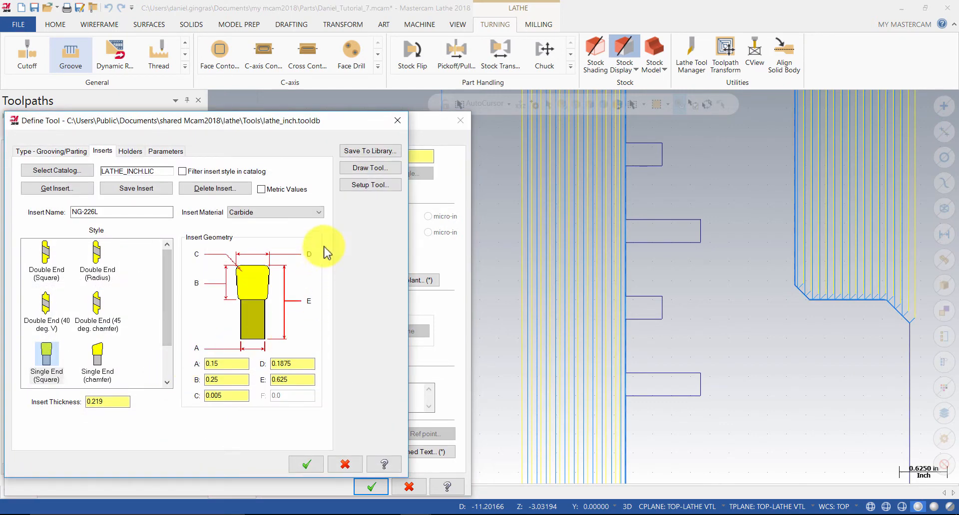
left_click(369, 185)
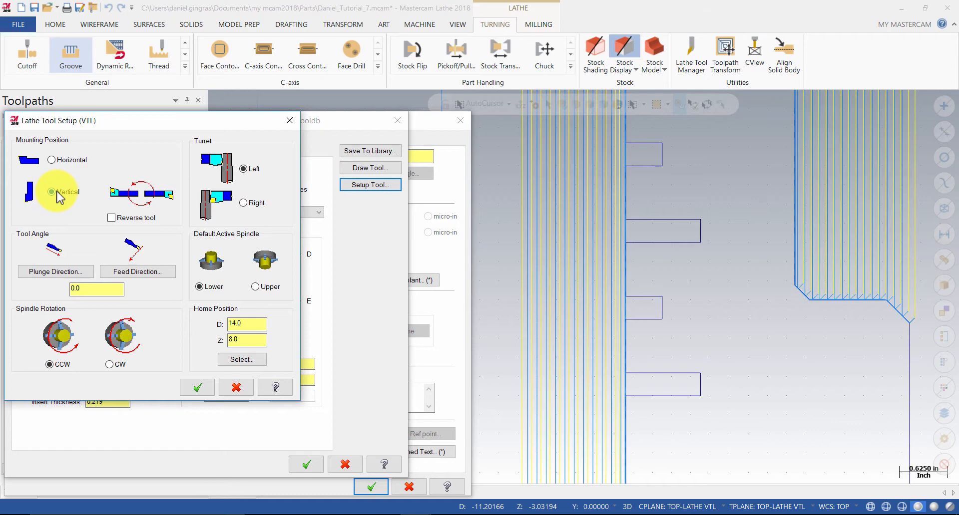
Mount T5353 vertically on the right turret with home position D 7.0, Z 8.0.
left_click(242, 203)
type("7")
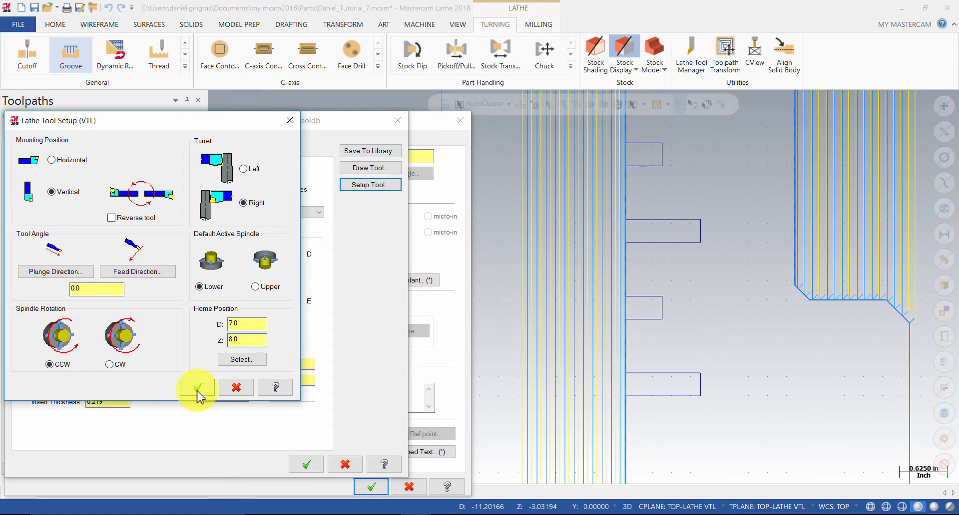
left_click(198, 388)
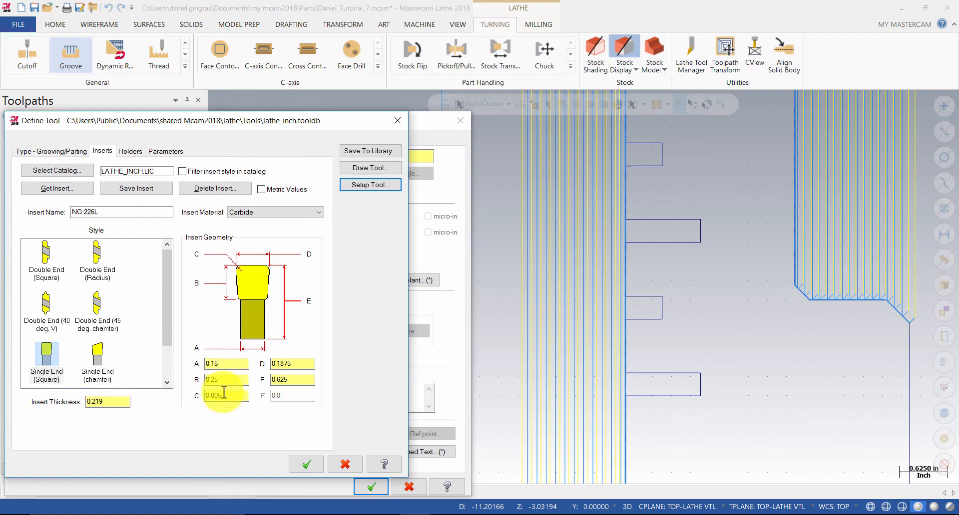
Give the tool holder a 0.219 shank section and D of 1.4, then accept the tool.
left_click(130, 151)
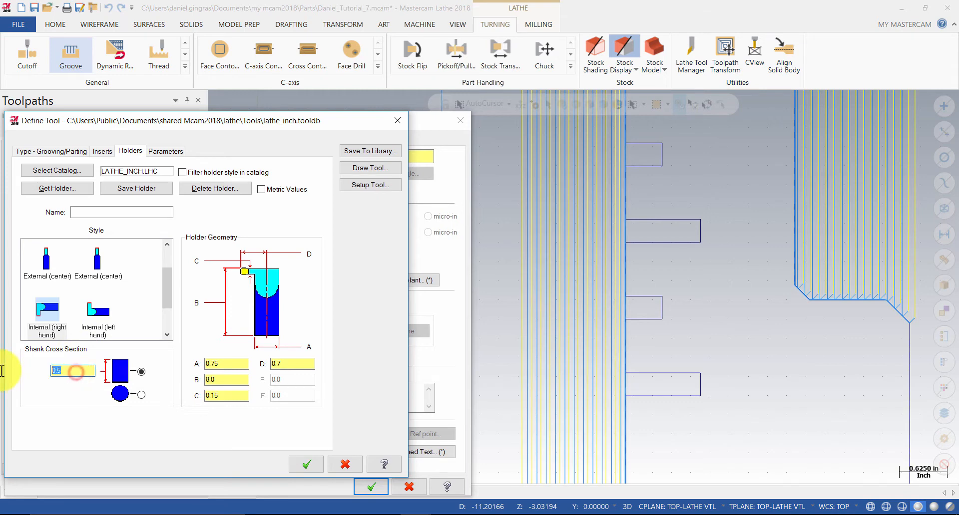
type("2")
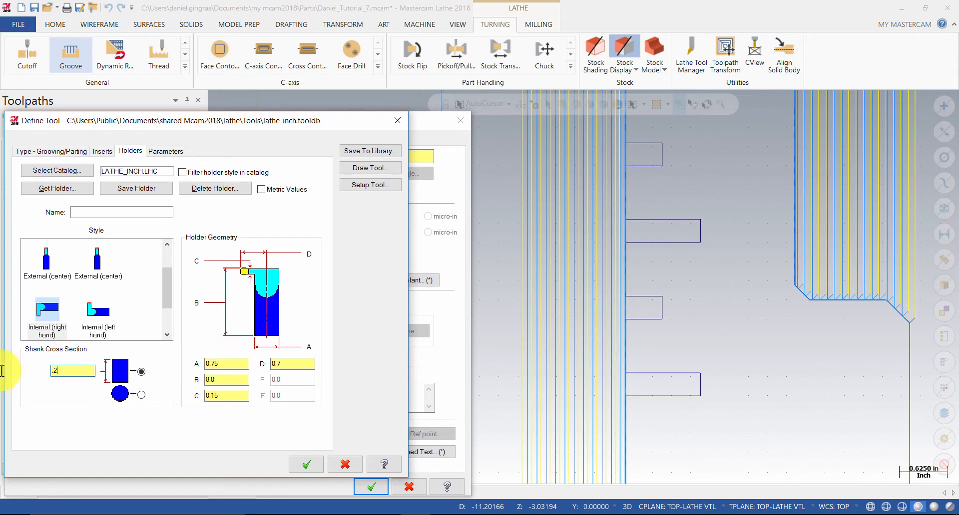
type(".219")
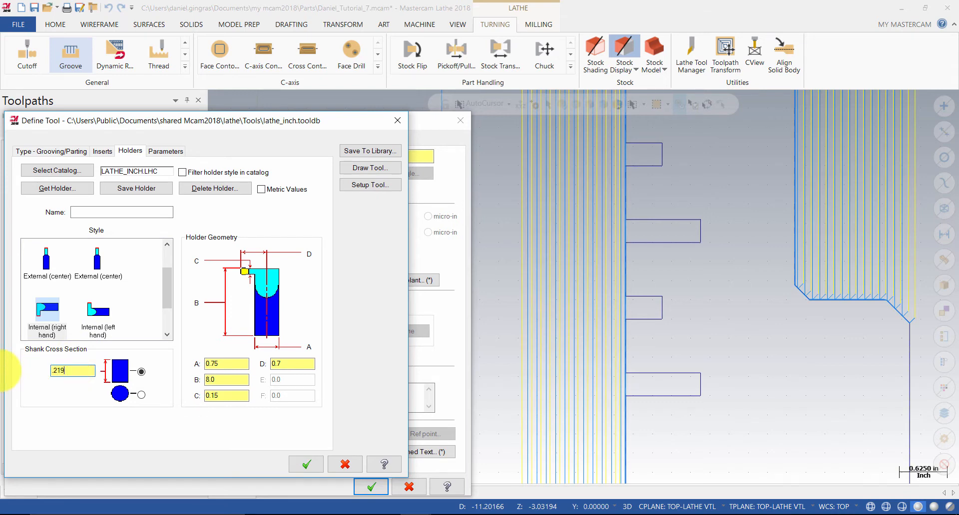
left_click(46, 327)
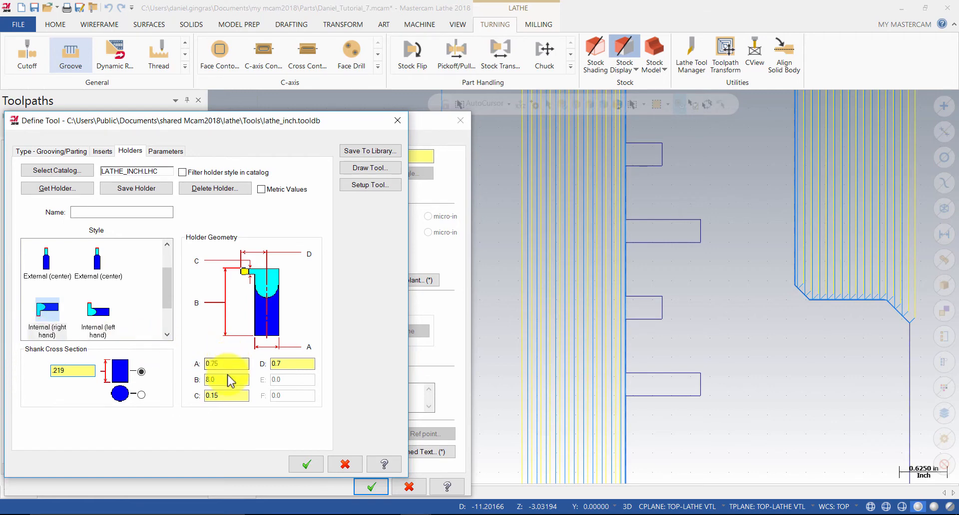
left_click(228, 380)
type("1")
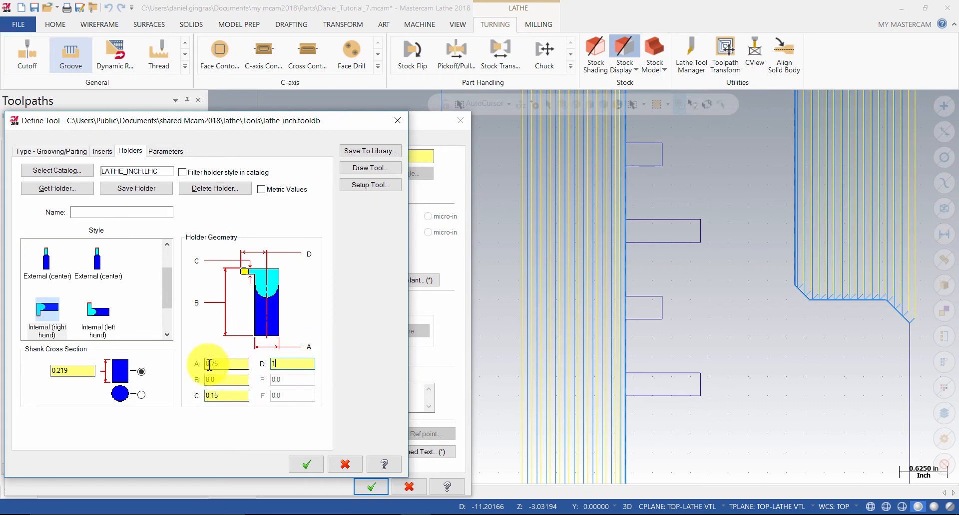
type(".4")
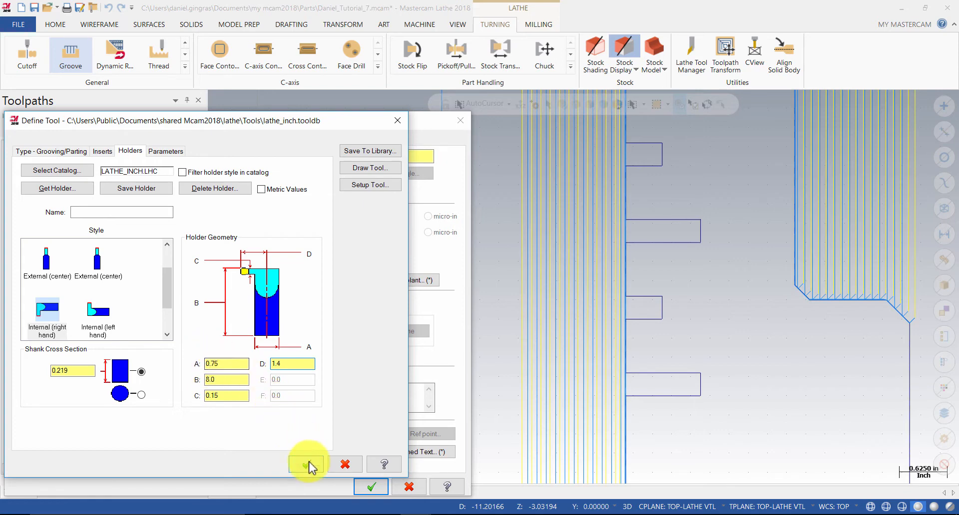
left_click(303, 464)
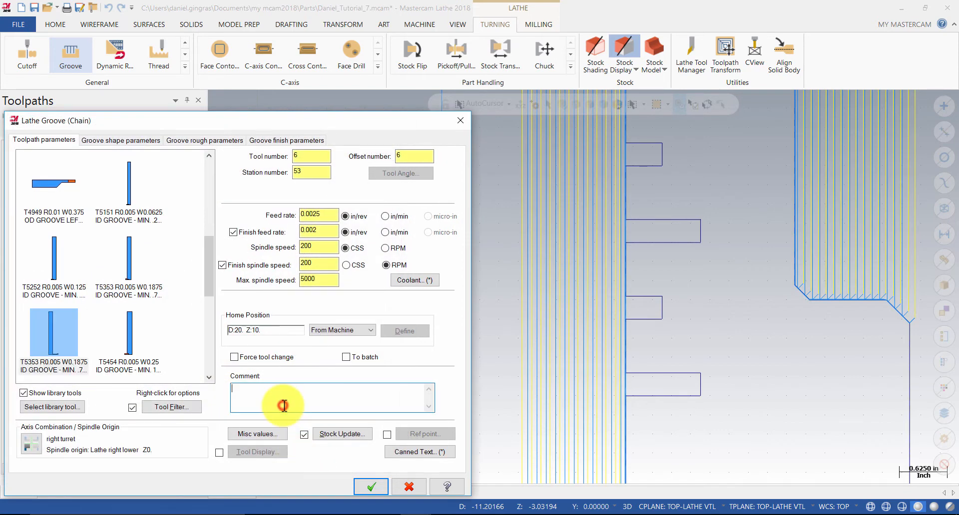
Enter the toolpath comment 'Machine the ID grooves'.
left_click(284, 405)
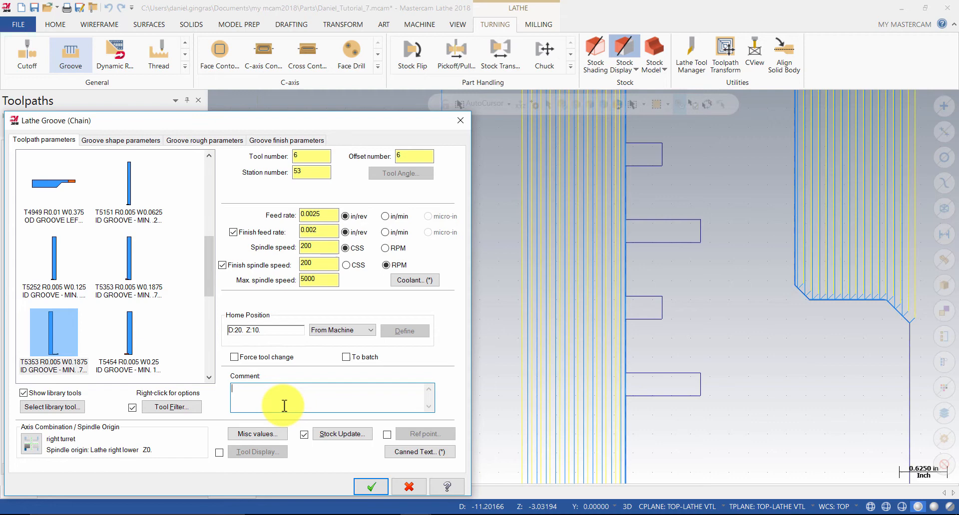
type("Machine the ID")
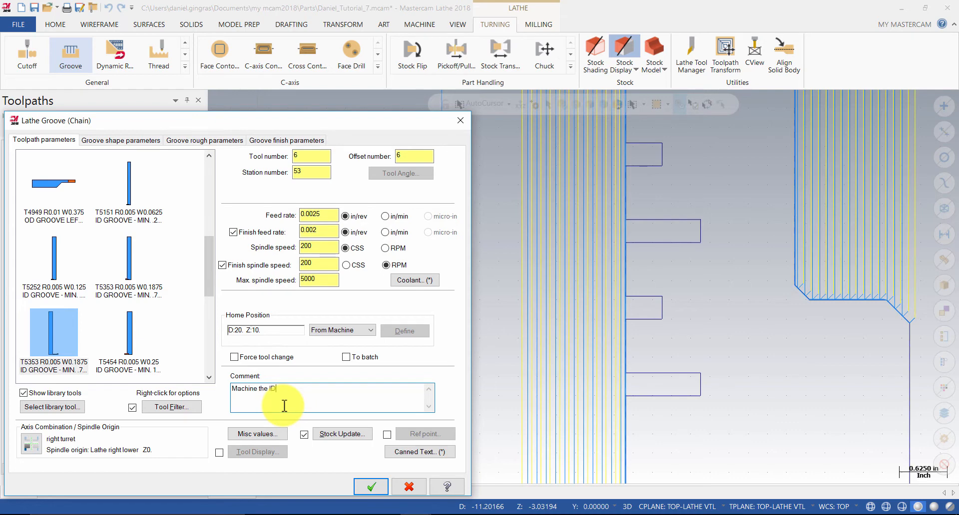
type("grooves")
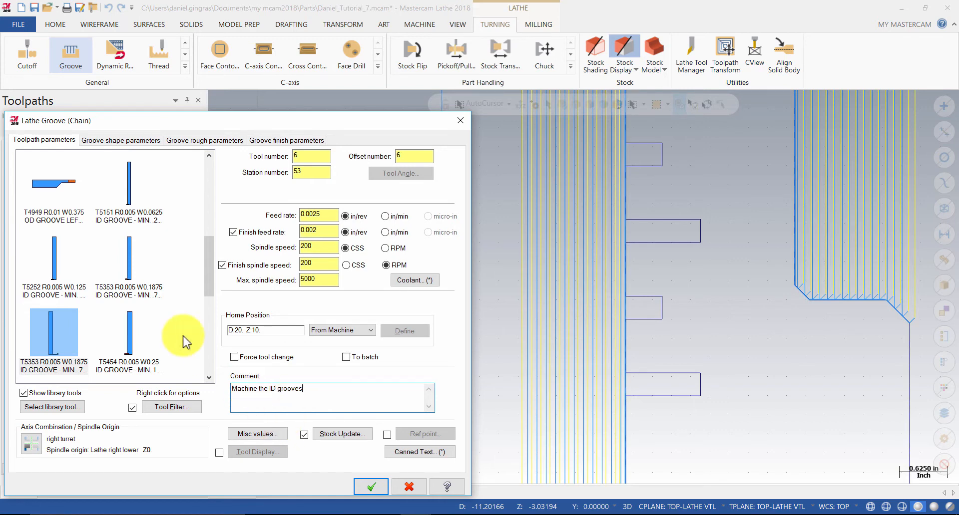
In Groove shape parameters, use the stock as the groove's outer boundary.
left_click(121, 139)
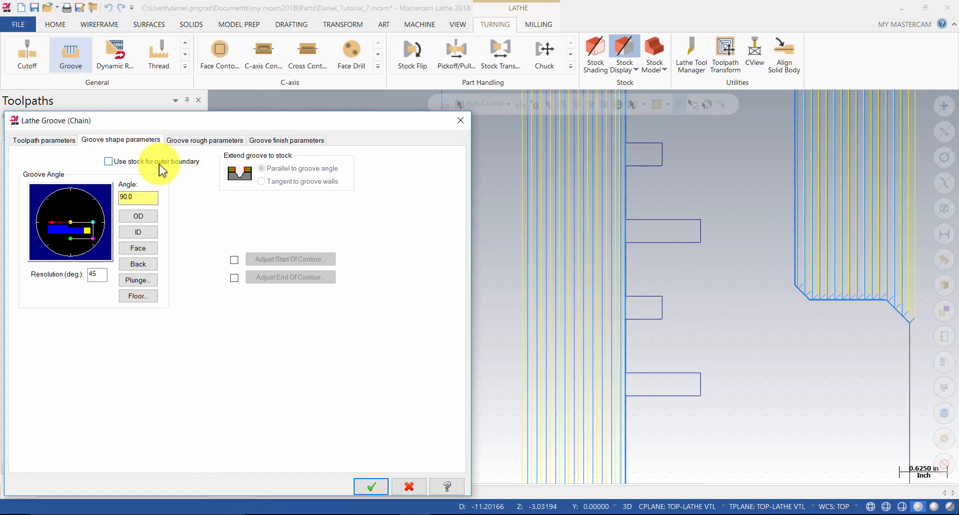
left_click(108, 161)
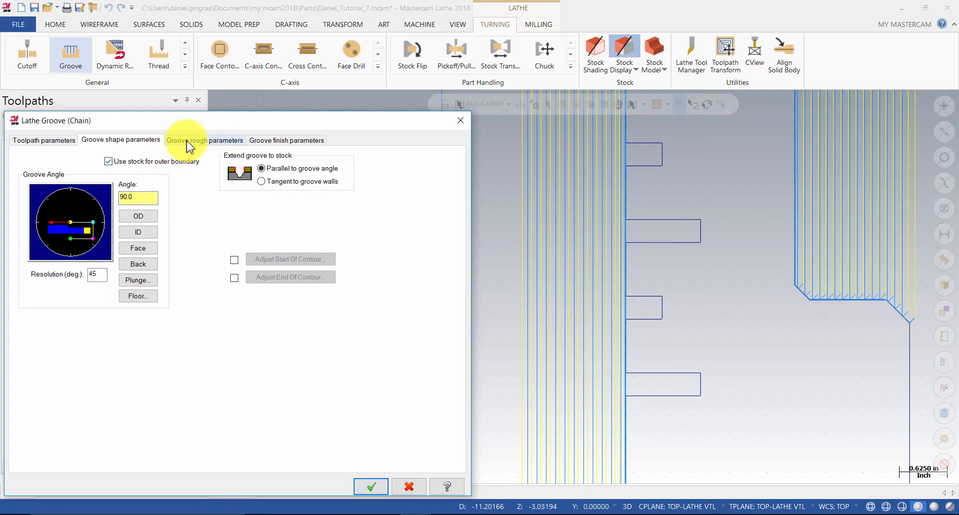
In Groove rough parameters, set Groove Walls to Smooth instead of stepped.
left_click(201, 140)
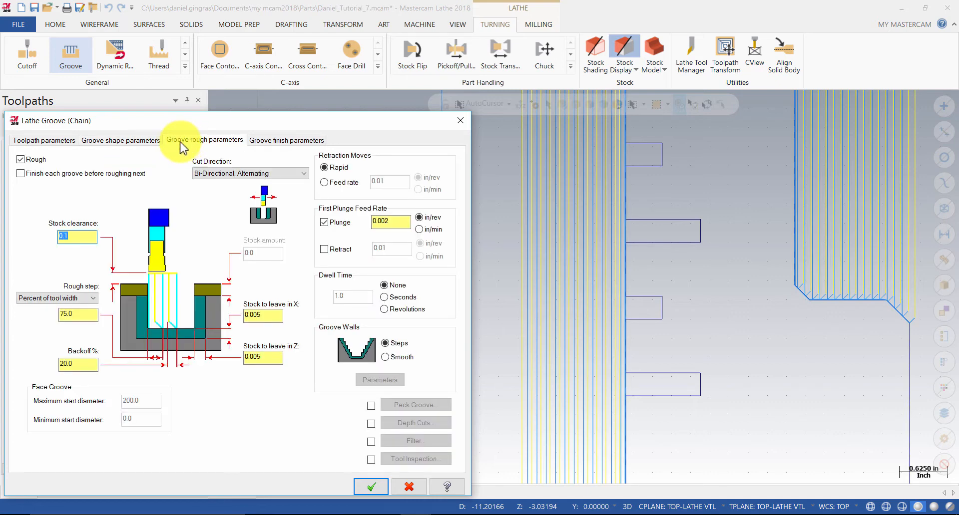
mouse_move(26, 145)
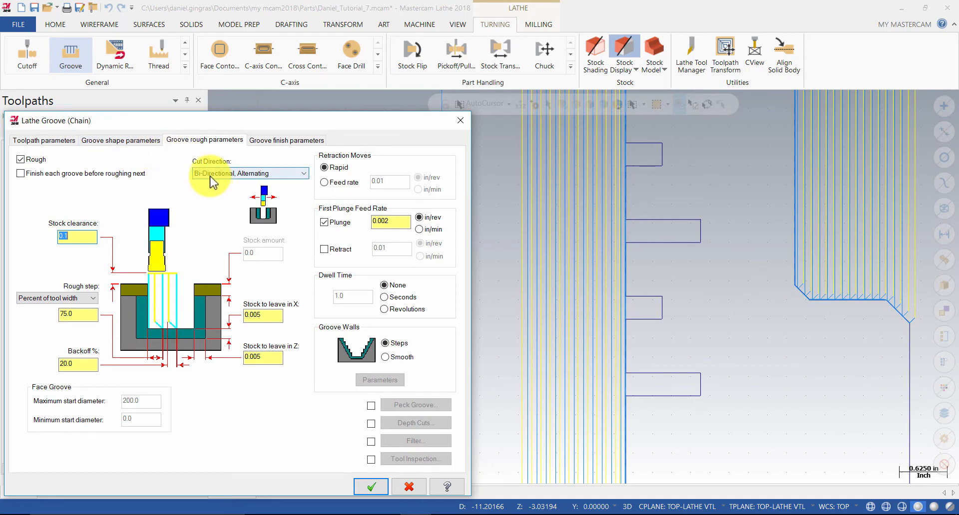
left_click(384, 357)
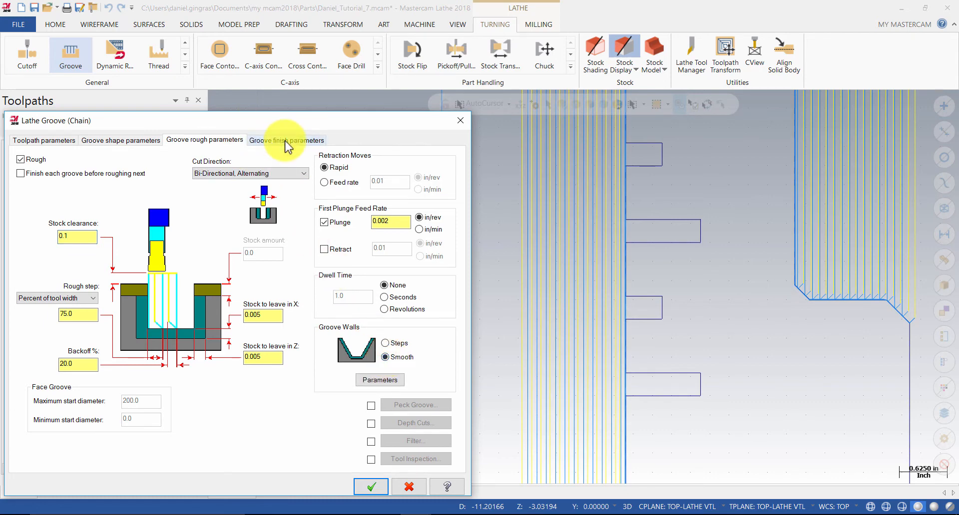
In Groove finish parameters, set the overlap between passes to 0.03.
left_click(293, 139)
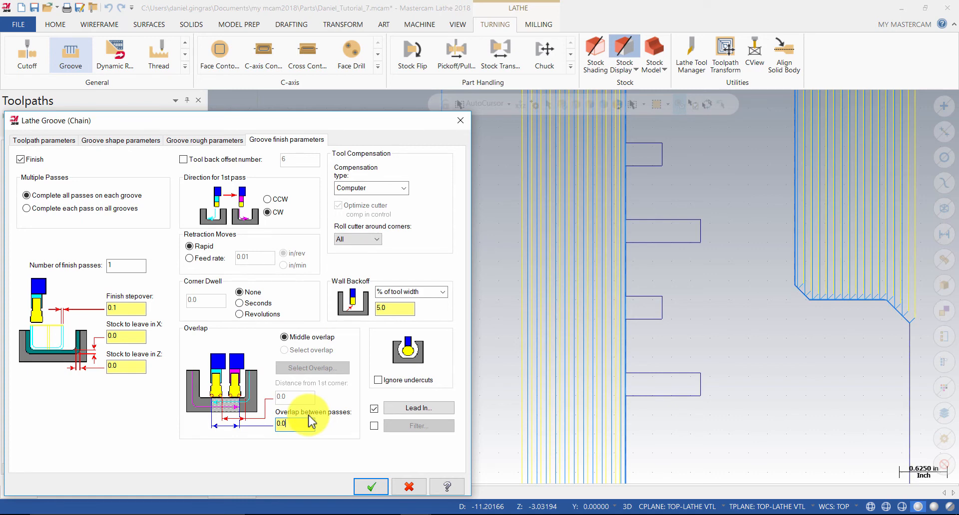
type("0.03")
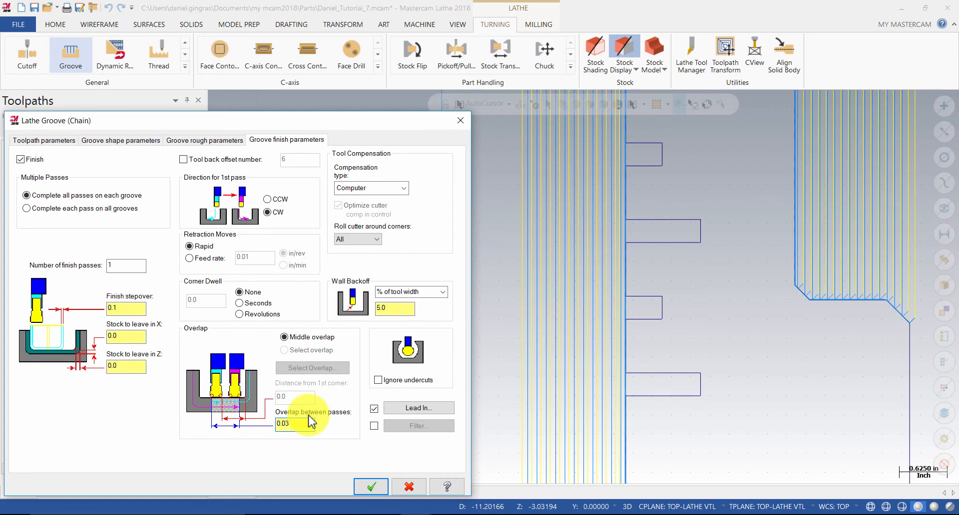
mouse_move(419, 409)
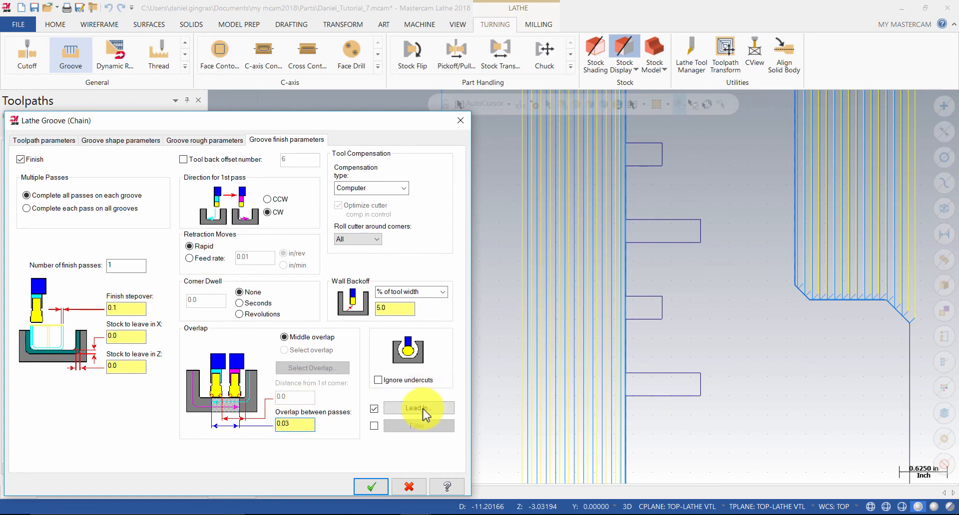
Set the lead-in entry vector angle to -90 for the first and second finish passes.
left_click(418, 407)
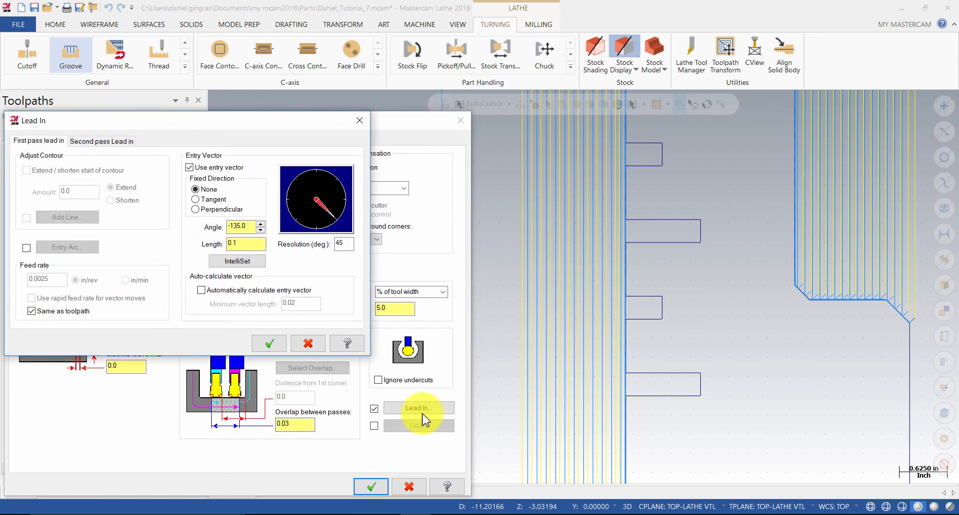
mouse_move(324, 294)
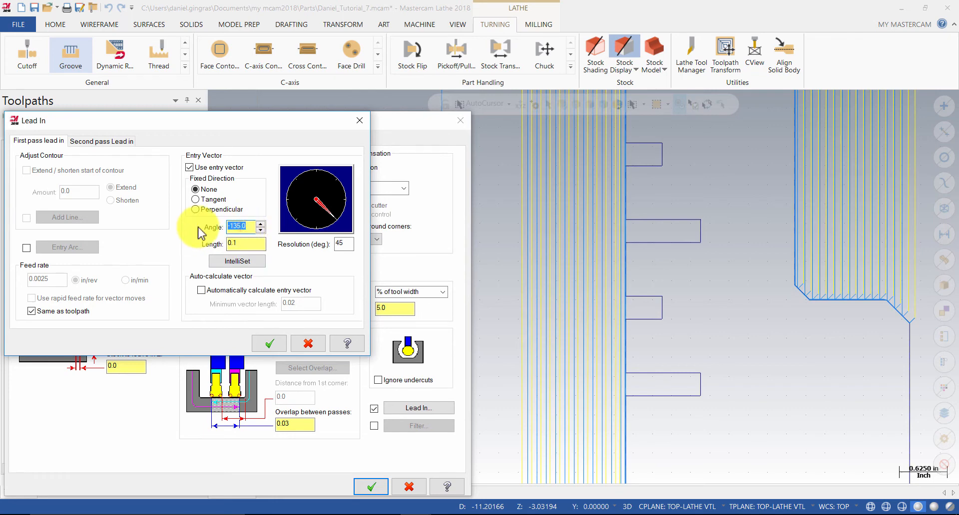
type("-90")
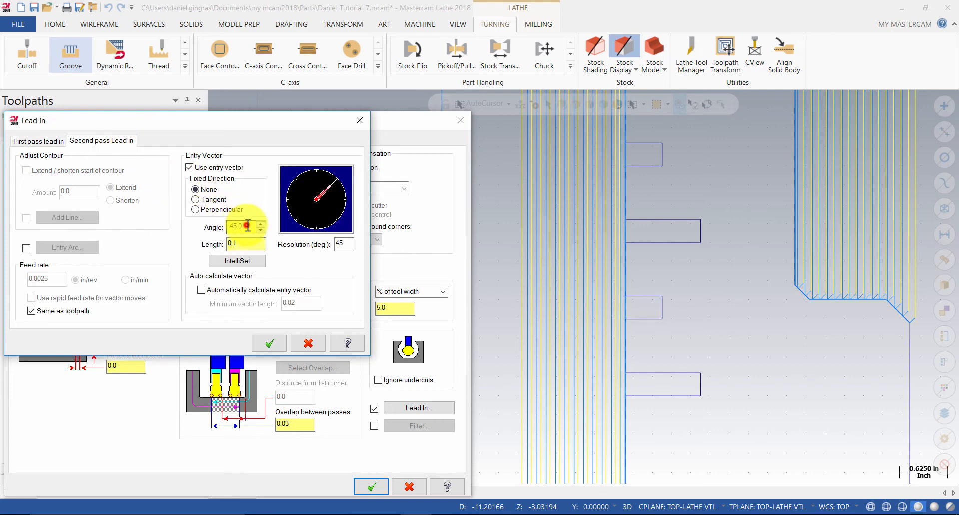
type("-90")
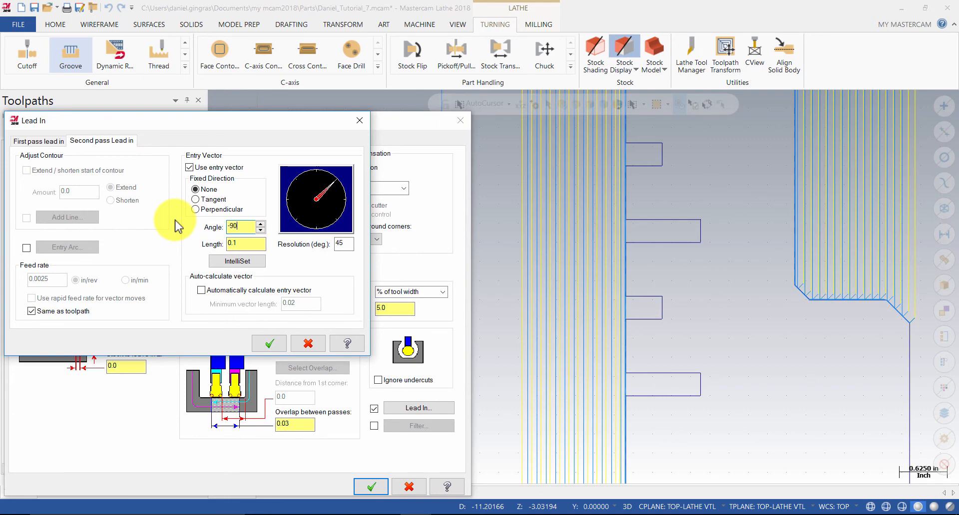
mouse_move(193, 235)
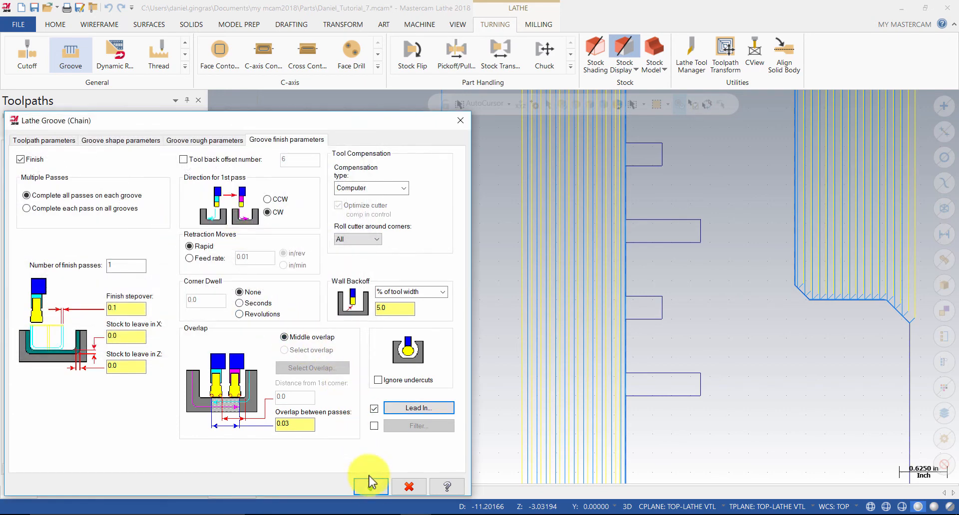
Accept the Lathe Groove (Chain) settings, generating operation 7 across the four chained ID grooves.
left_click(367, 486)
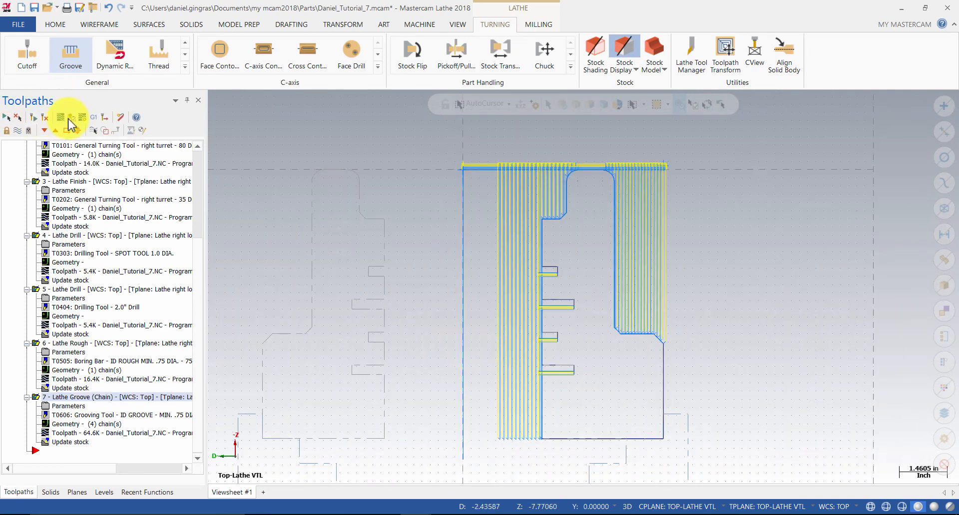
Verify the selected operations in Mastercam Simulator and start playback of all seven operations.
left_click(70, 117)
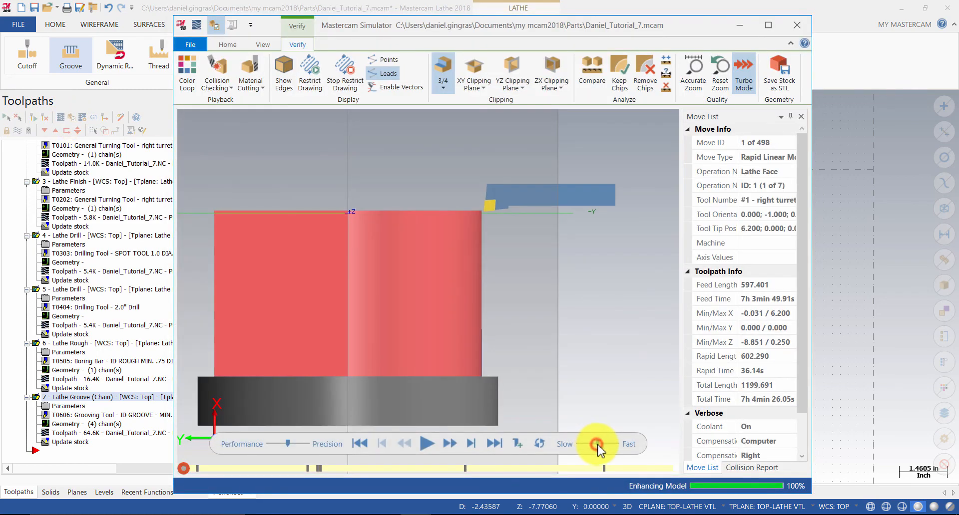
left_click(426, 443)
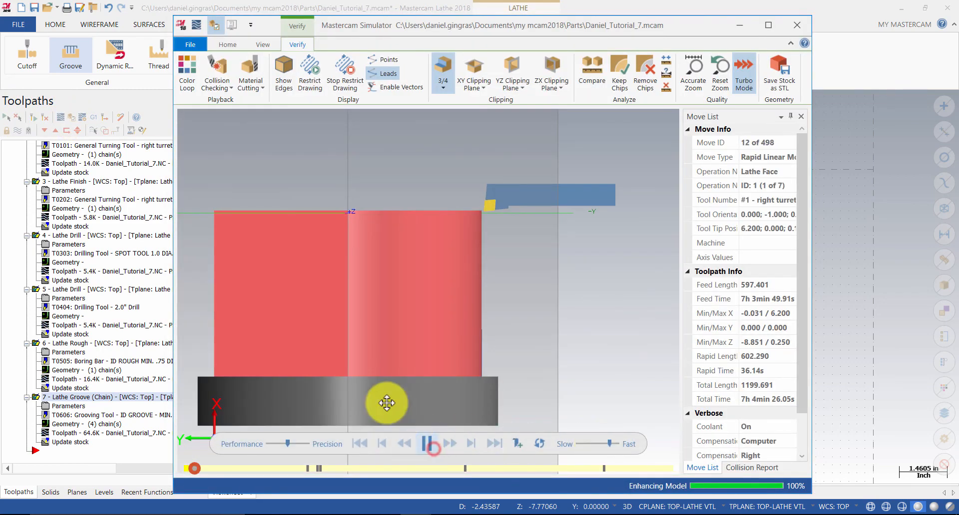
left_click(428, 444)
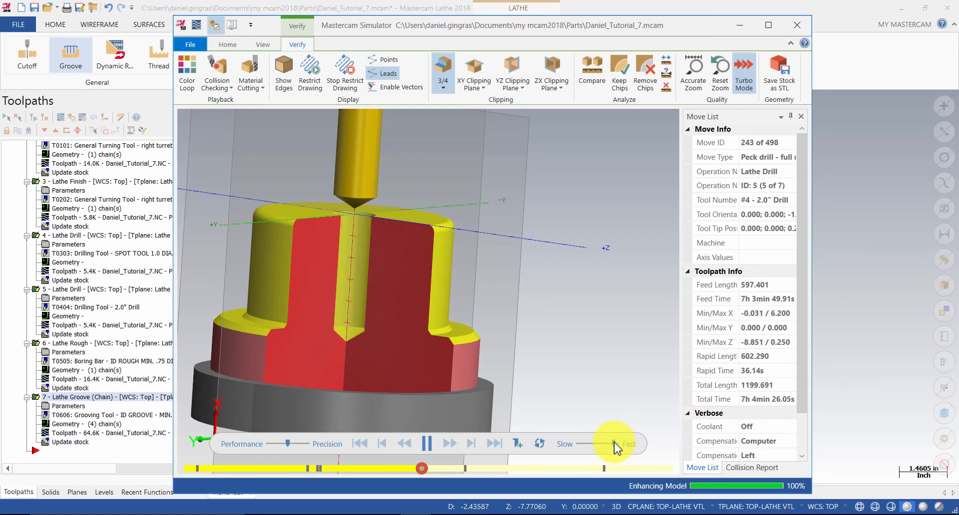
Speed playback to finish through operation 7, then rotate the part to inspect the four cut ID grooves.
left_click(430, 443)
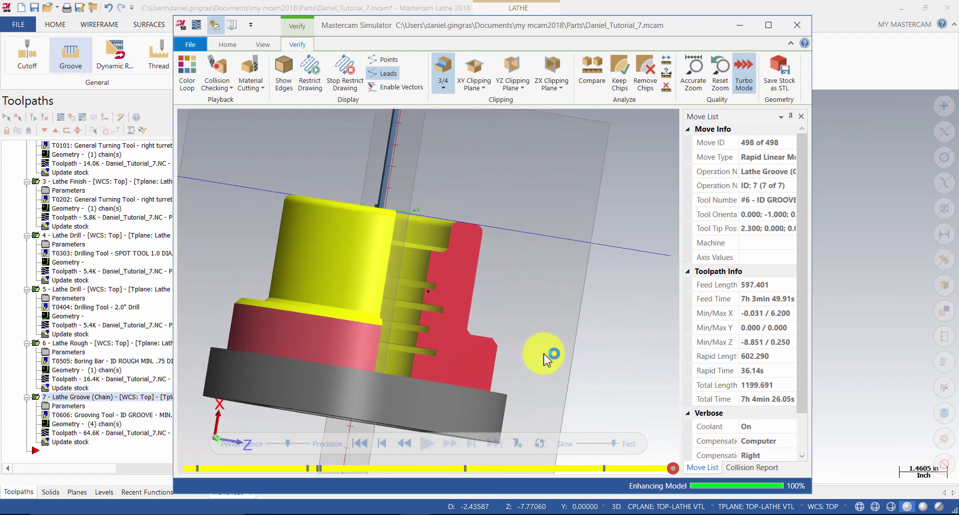
left_click_drag(545, 358, 468, 349)
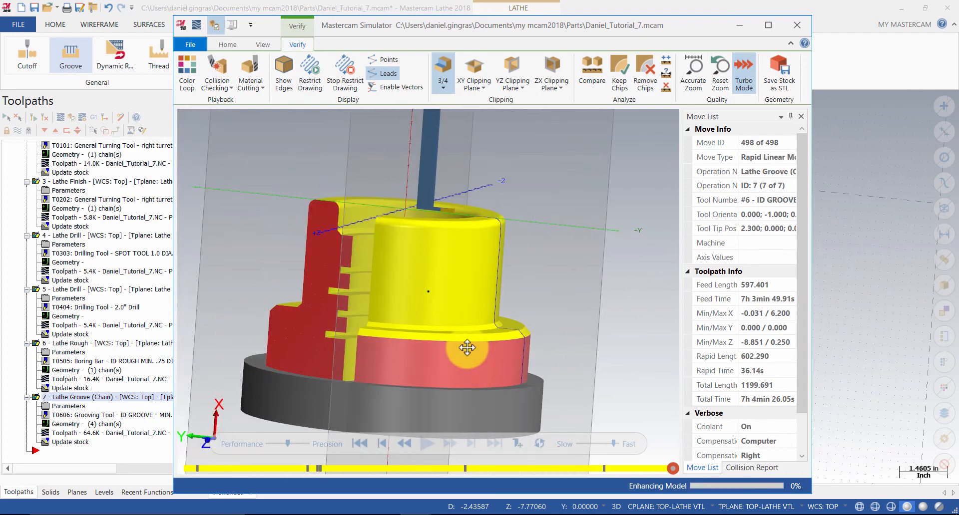